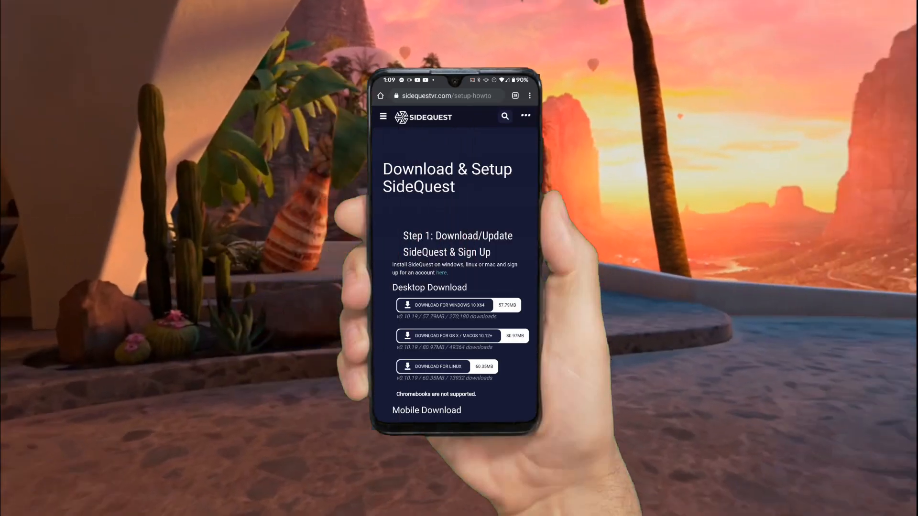
- Follow the Mobile Download's Google Play badge to the SideQuest app listing
scroll("down", 3)
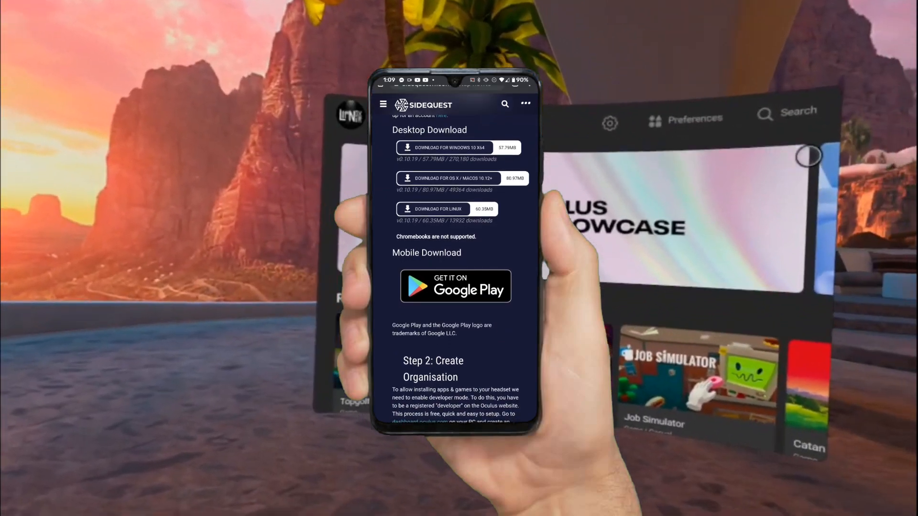
left_click(455, 286)
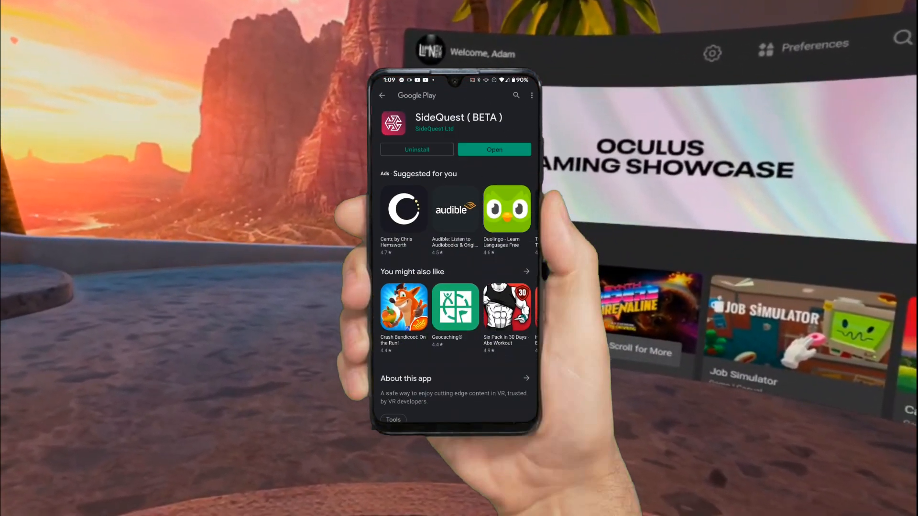
- Launch the installed SideQuest app from its Play Store listing
left_click(493, 149)
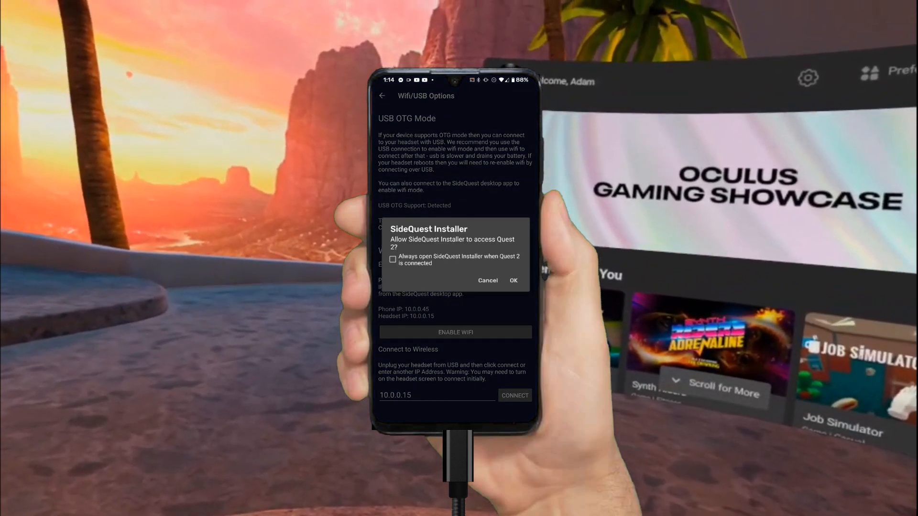
- Allow Quest 2 access, connect wirelessly at 10.0.0.15, and browse to the Commodore 64 app
left_click(512, 280)
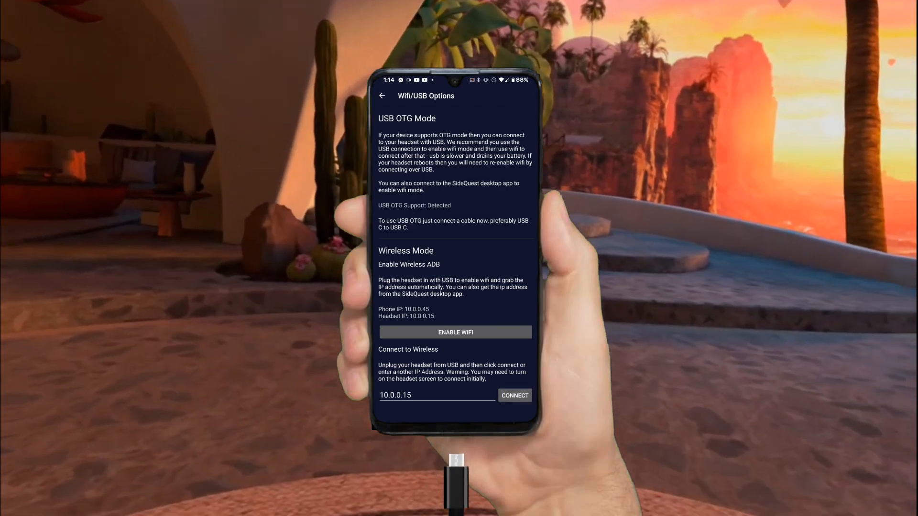
left_click(514, 395)
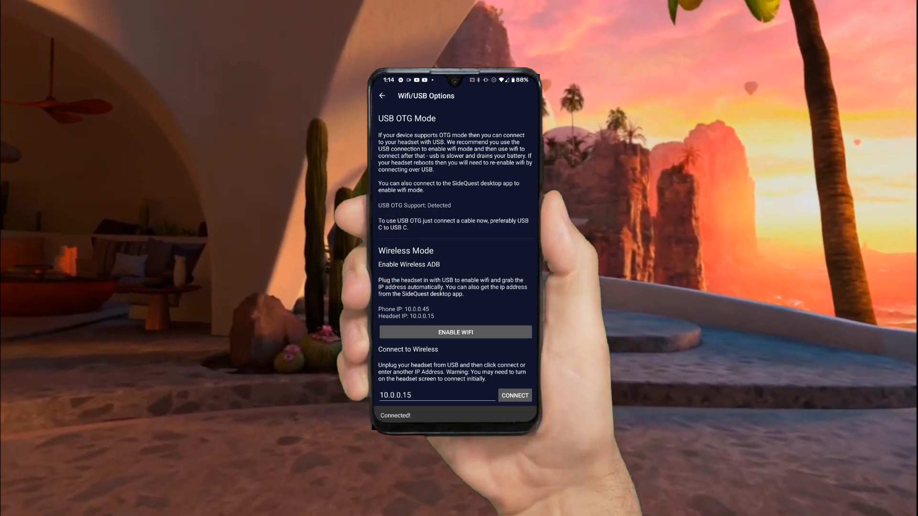
left_click(382, 95)
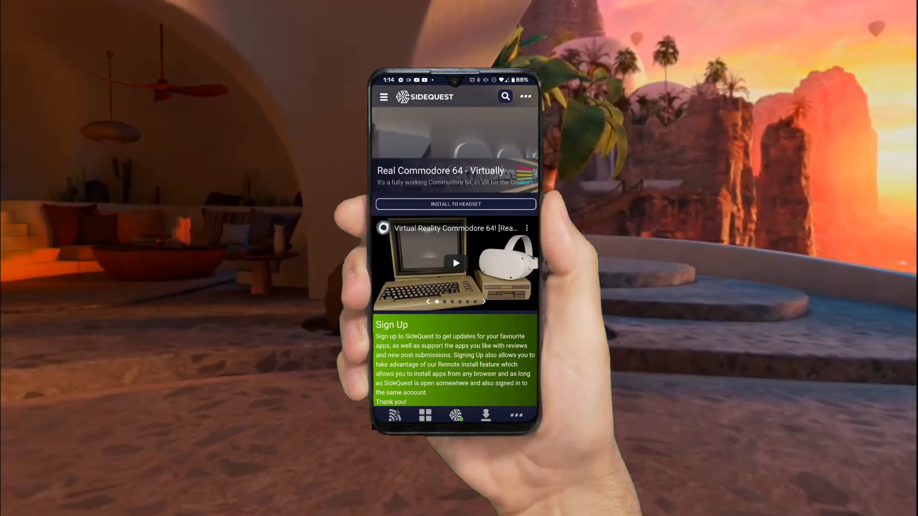
- Send Real Commodore 64 - Virtually to the headset with Install to Headset
left_click(455, 204)
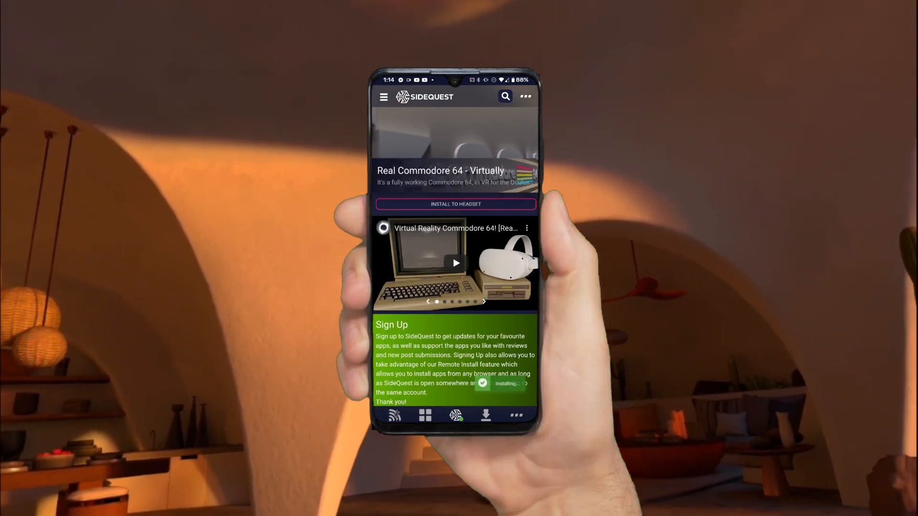
scroll("down", 3)
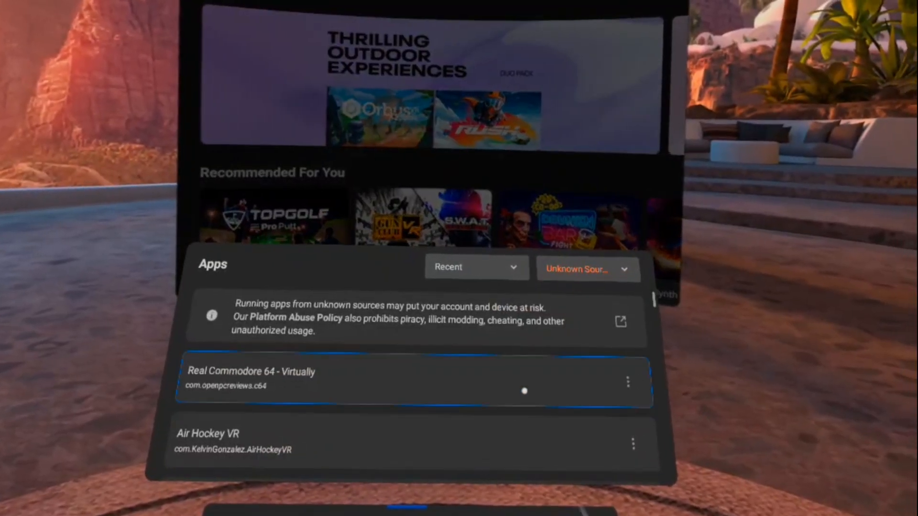
- Show the Quest library's source filter list with Unknown Sources available
left_click(586, 269)
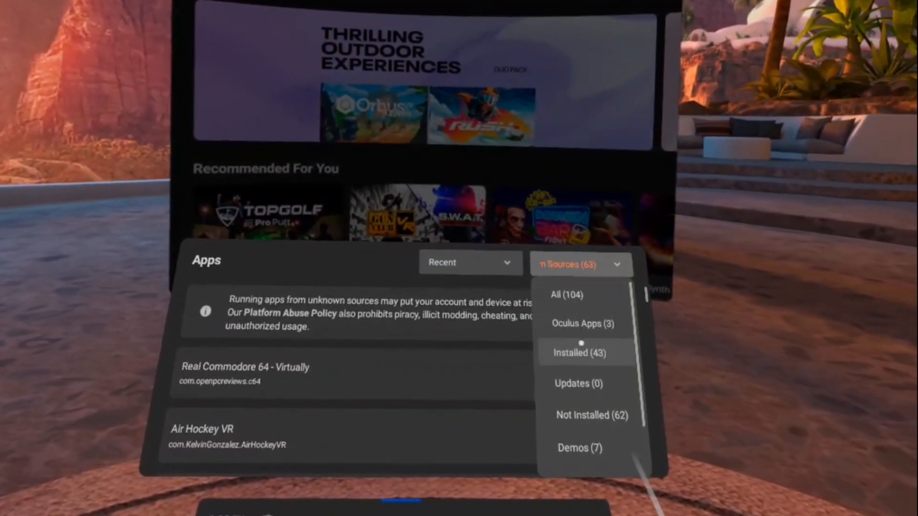